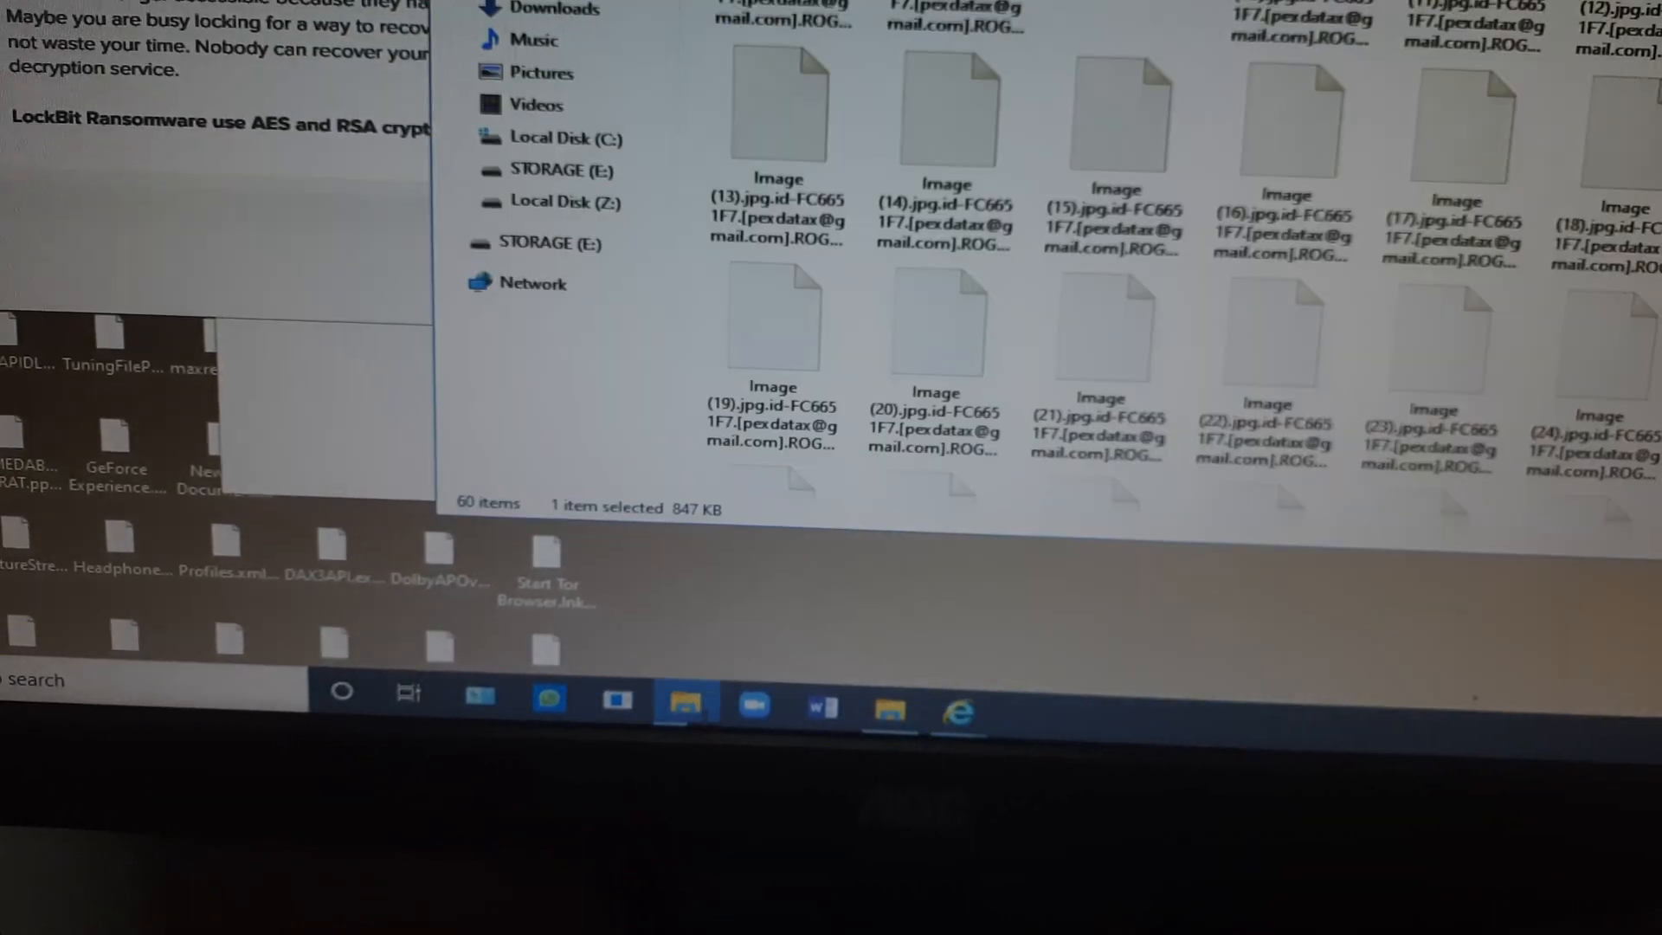
Step: Begin renaming Image (10) via the context menu to reveal its full .lockbit-appended name
right_click(841, 149)
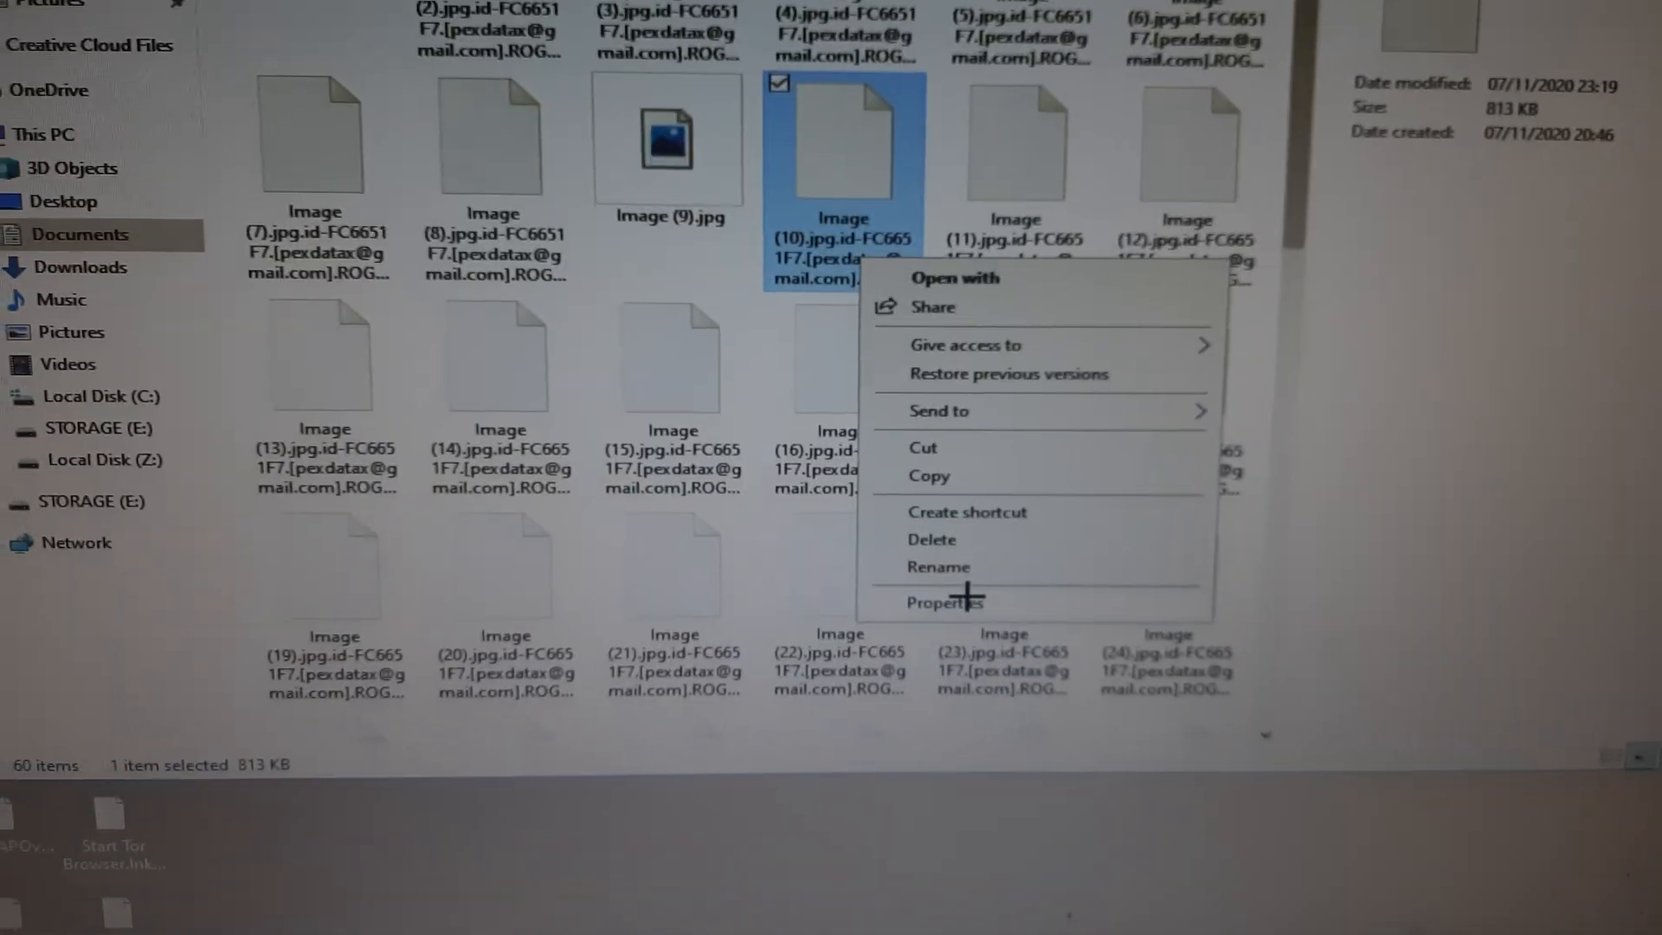
click(937, 566)
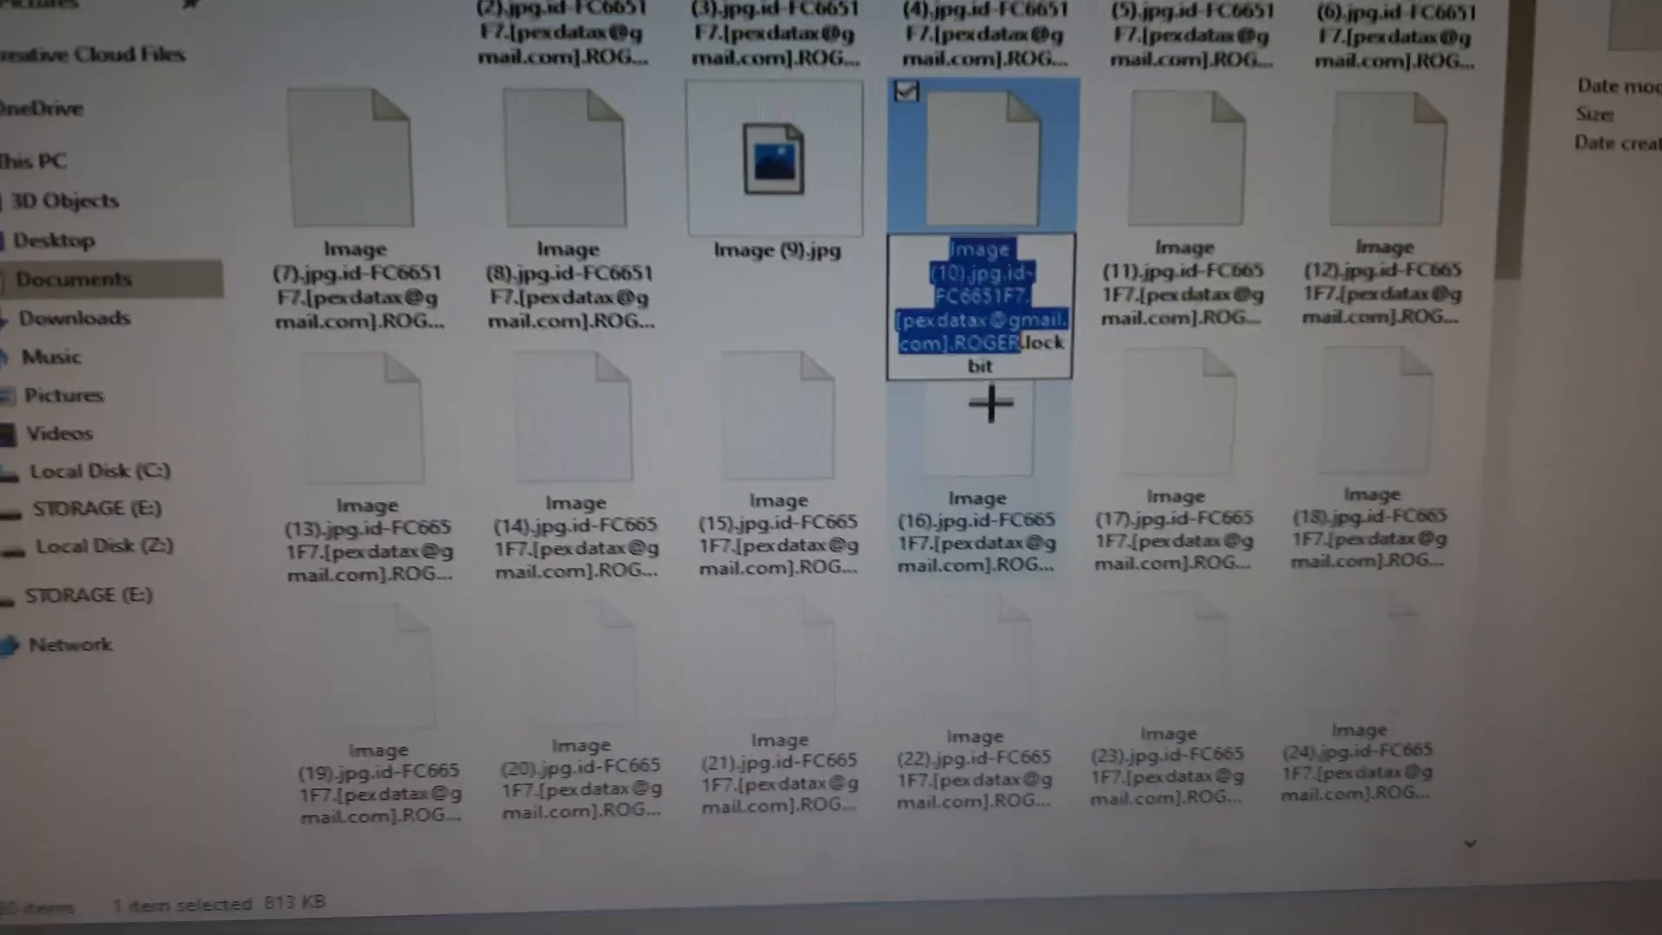